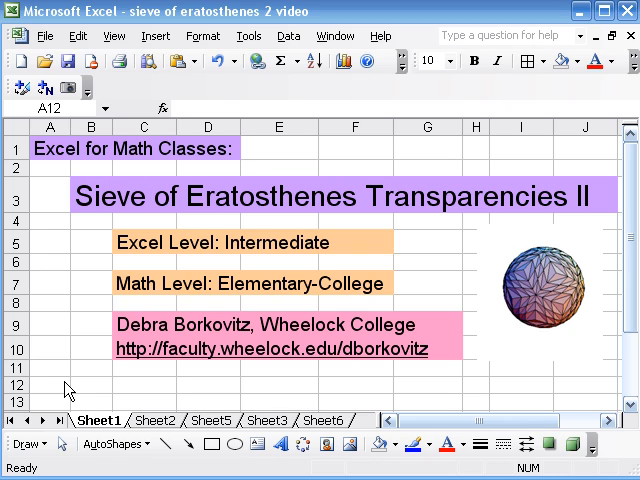
{"action": "mouse_move", "coordinate": [172, 428]}
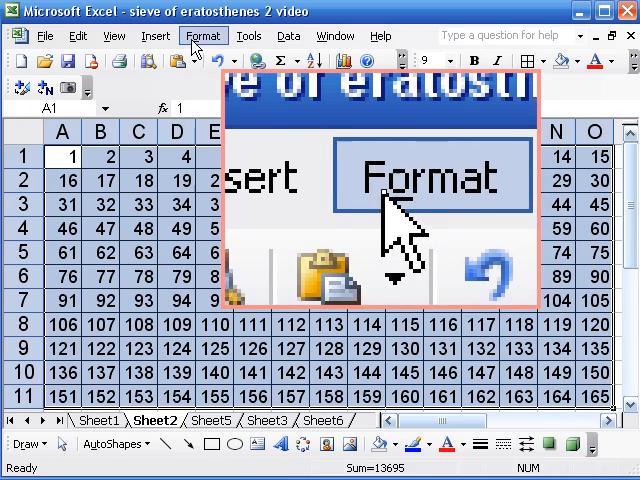
Add a conditional formatting condition using the formula =mod(A1,2)=0.
{"action": "left_click", "coordinate": [203, 35]}
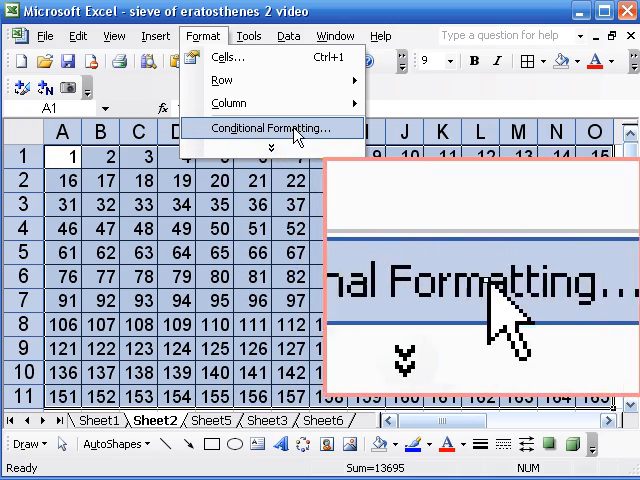
{"action": "left_click", "coordinate": [268, 127]}
{"action": "type", "text": "="}
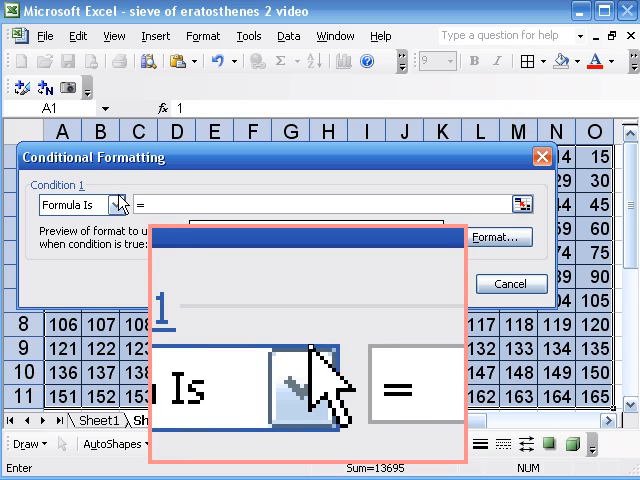
{"action": "mouse_move", "coordinate": [315, 395]}
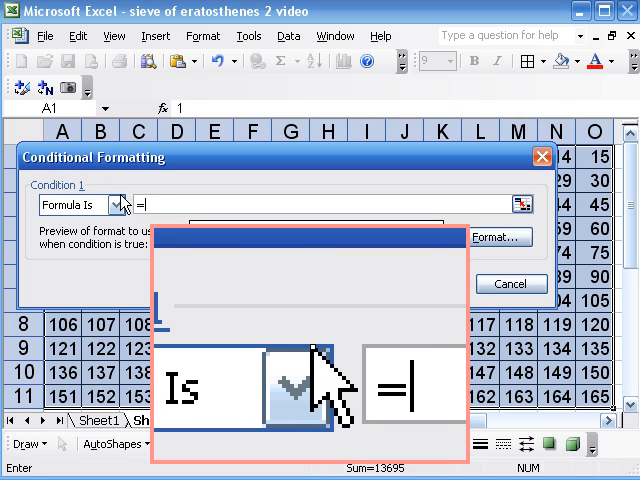
{"action": "type", "text": "mod("}
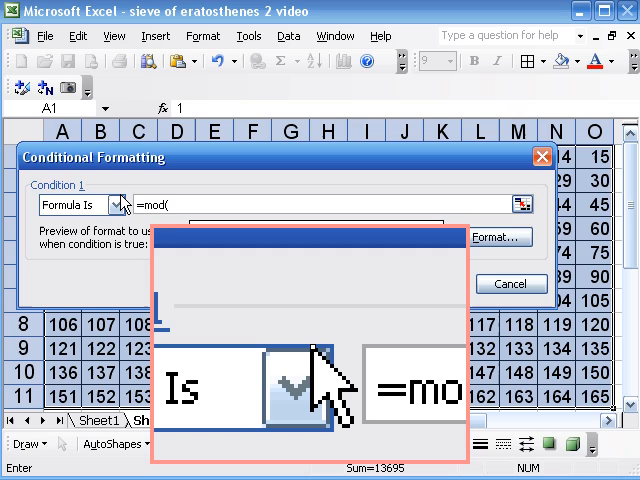
{"action": "type", "text": "A1"}
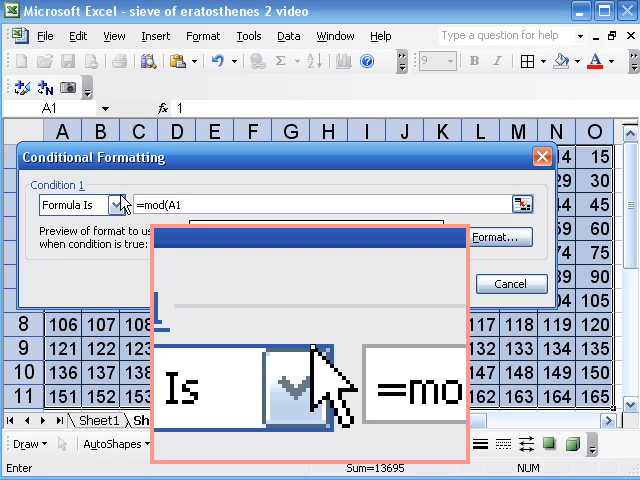
{"action": "type", "text": ",2)"}
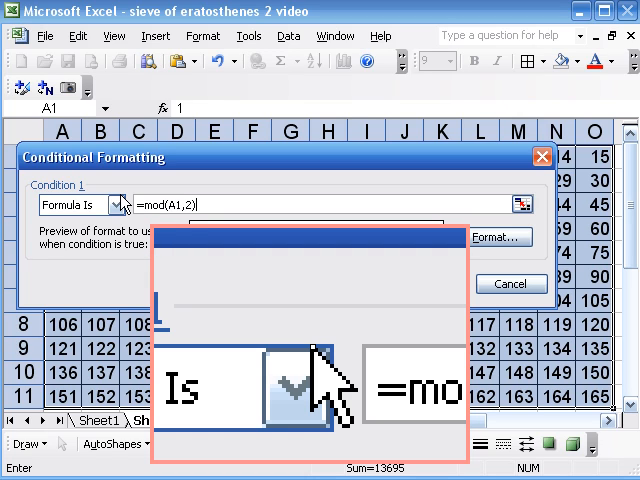
{"action": "type", "text": "=0"}
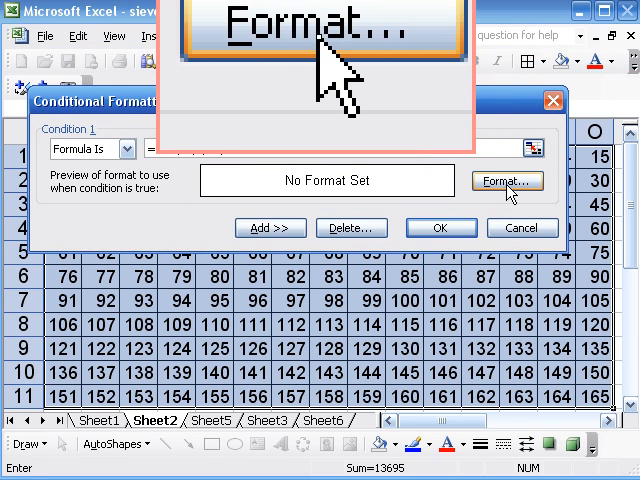
Shade matching even cells yellow, apply the rule, and reselect grid A1:O11.
{"action": "left_click", "coordinate": [509, 181]}
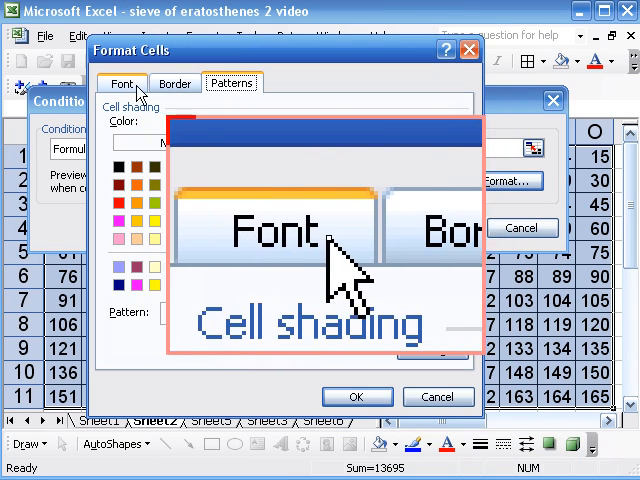
{"action": "left_click", "coordinate": [229, 84]}
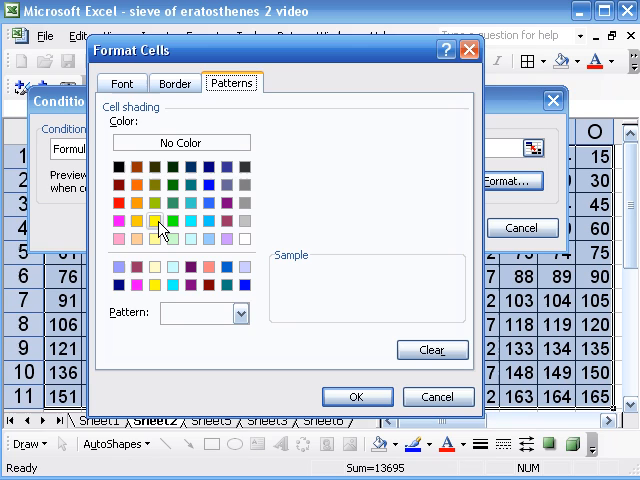
{"action": "left_click", "coordinate": [155, 222]}
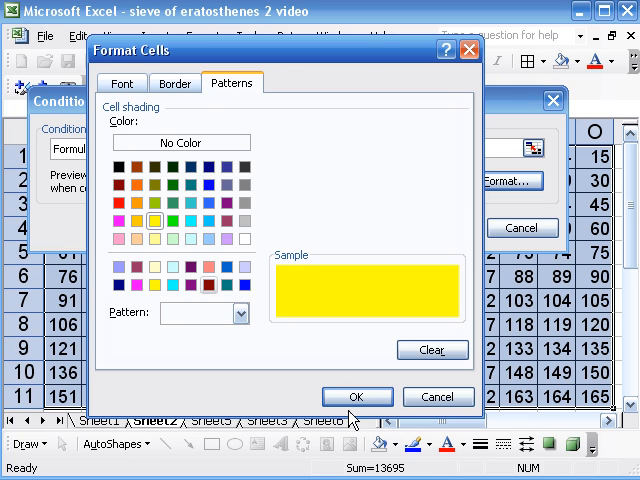
{"action": "left_click", "coordinate": [357, 395]}
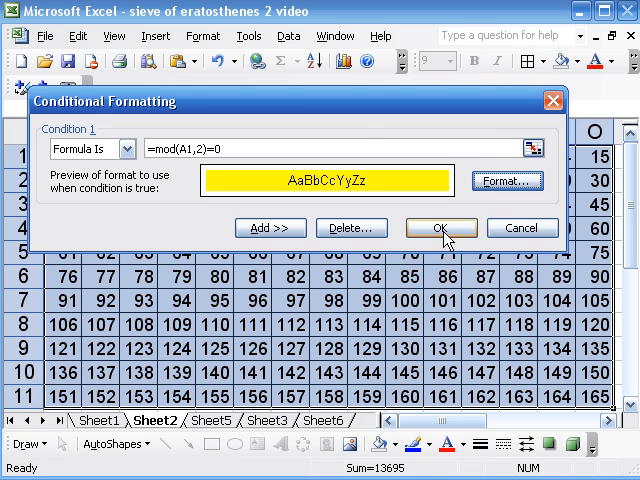
{"action": "left_click", "coordinate": [441, 228]}
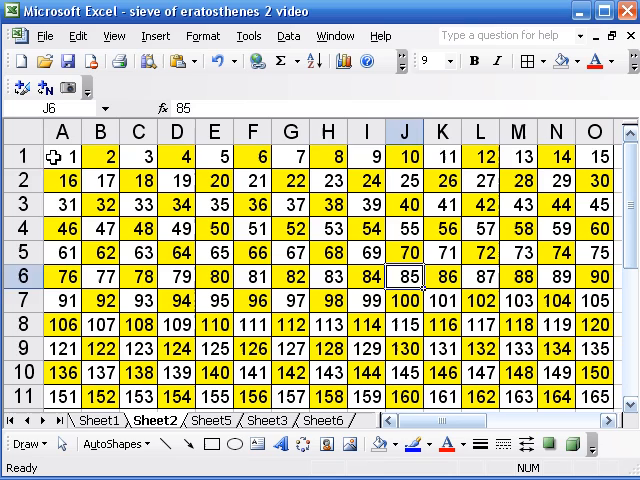
{"action": "left_click_drag", "start_coordinate": [62, 156], "coordinate": [594, 412]}
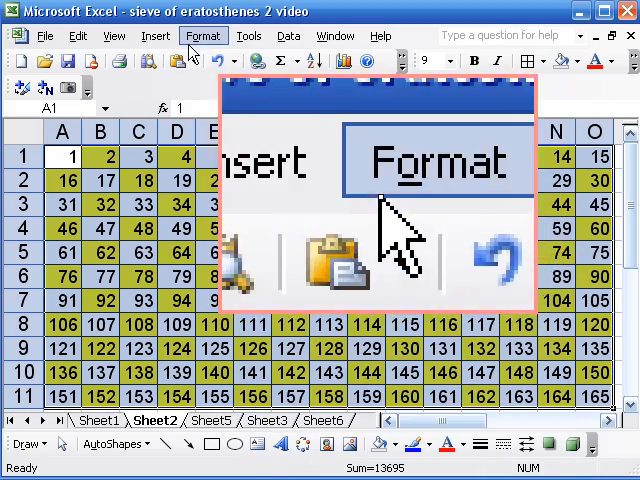
{"action": "left_click", "coordinate": [205, 35]}
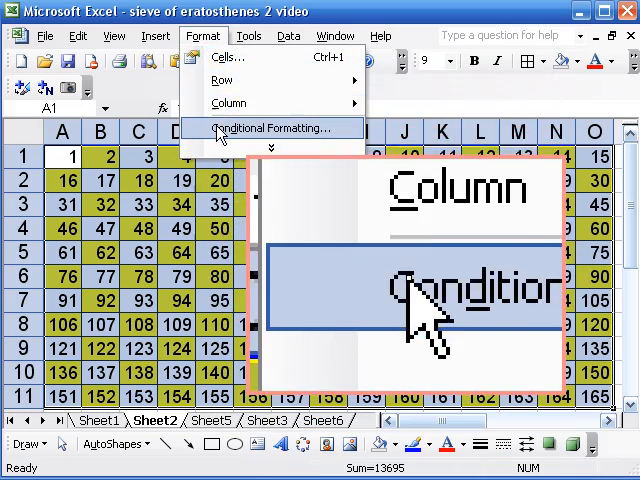
{"action": "left_click", "coordinate": [273, 127]}
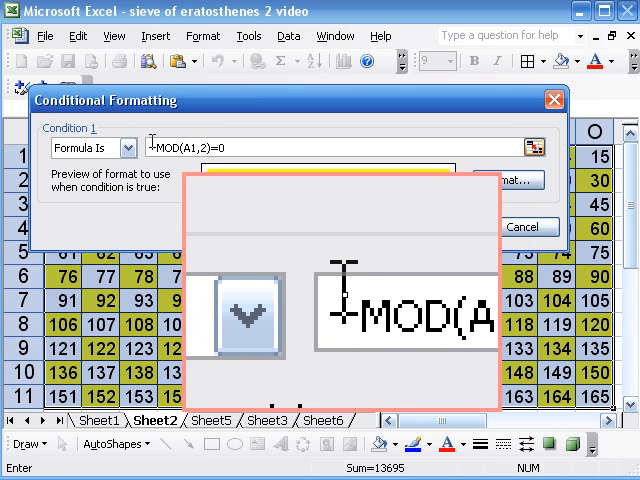
{"action": "type", "text": "AND("}
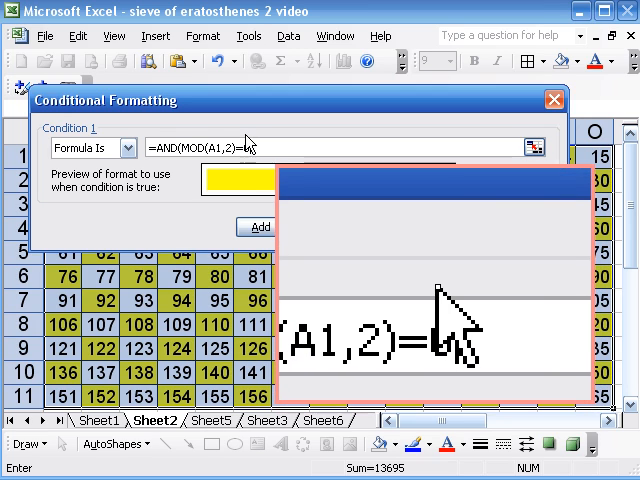
{"action": "type", "text": "=0,"}
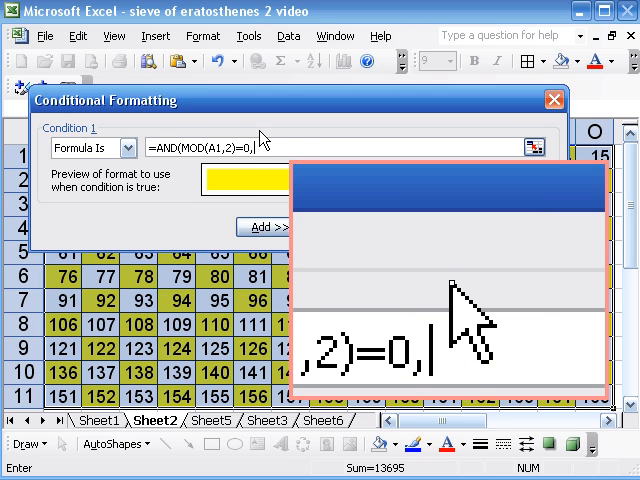
{"action": "type", "text": "A1<"}
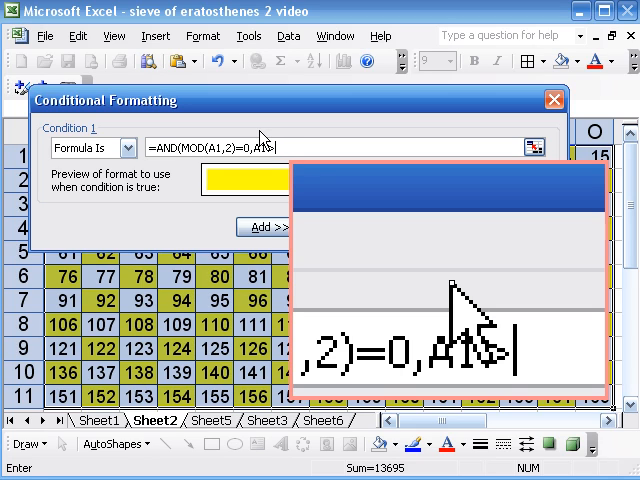
{"action": "type", "text": "2"}
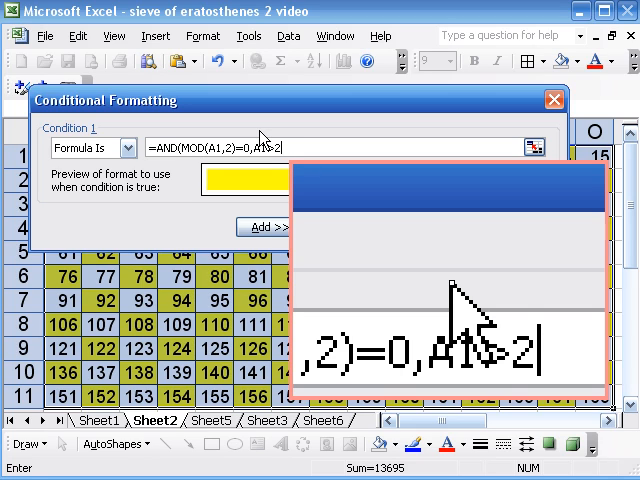
{"action": "type", "text": ")"}
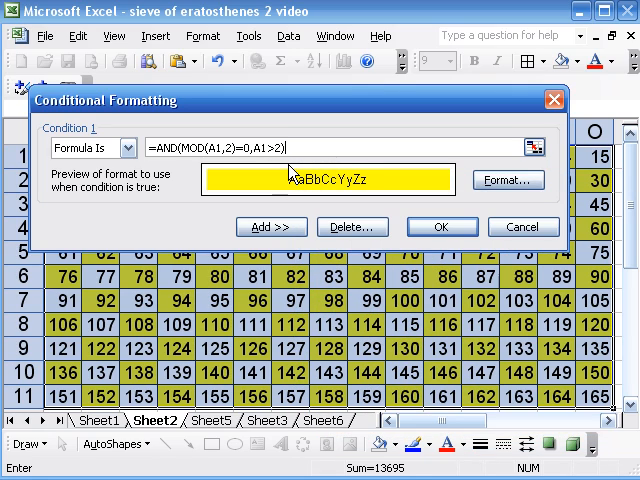
{"action": "left_click", "coordinate": [442, 227]}
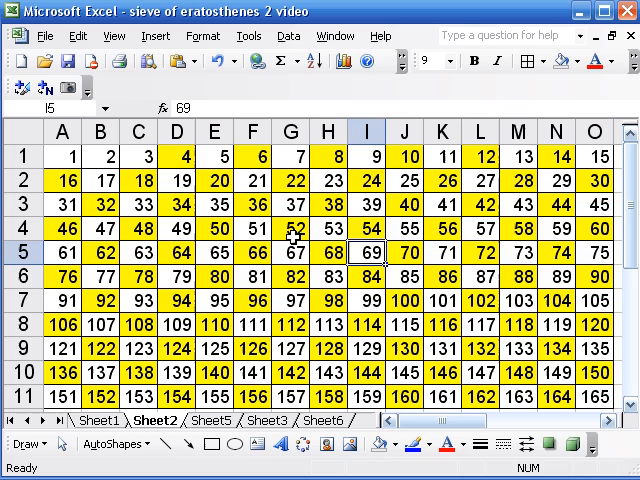
{"action": "mouse_move", "coordinate": [104, 158]}
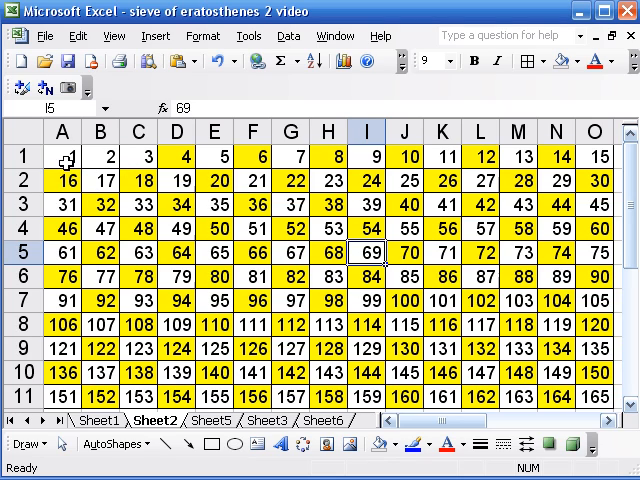
Select cell A1 to start selecting the 1–165 grid.
{"action": "left_click", "coordinate": [62, 157]}
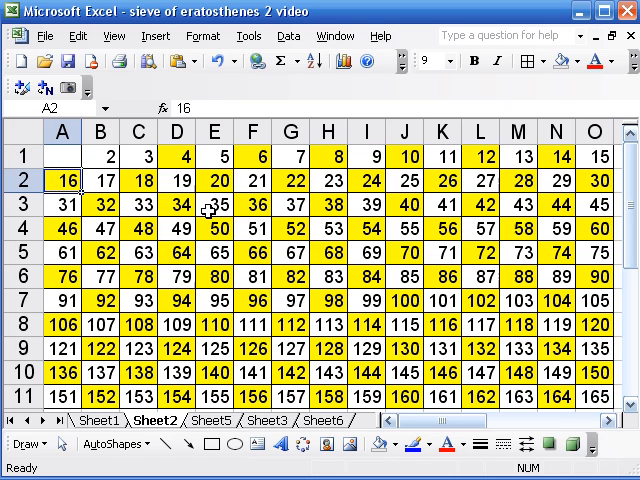
{"action": "mouse_move", "coordinate": [142, 245]}
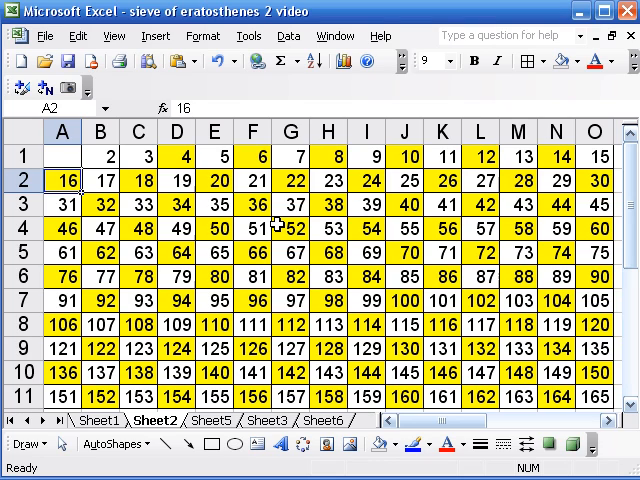
{"action": "mouse_move", "coordinate": [162, 187]}
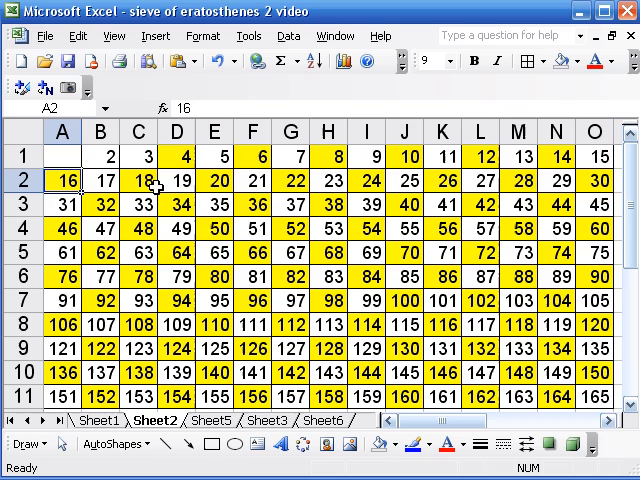
{"action": "mouse_move", "coordinate": [177, 155]}
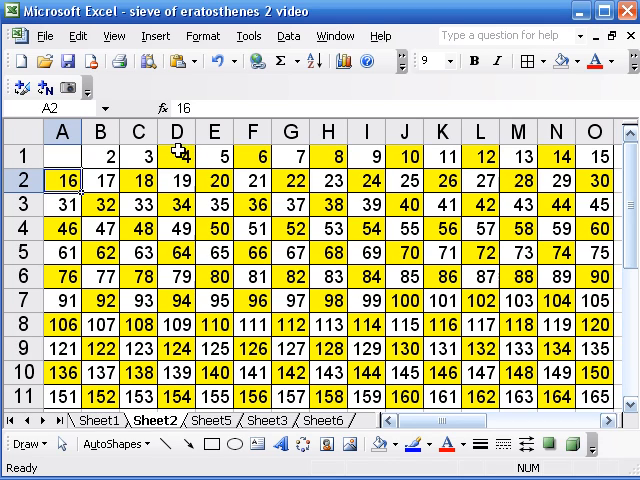
{"action": "mouse_move", "coordinate": [106, 157]}
{"action": "type", "text": "1"}
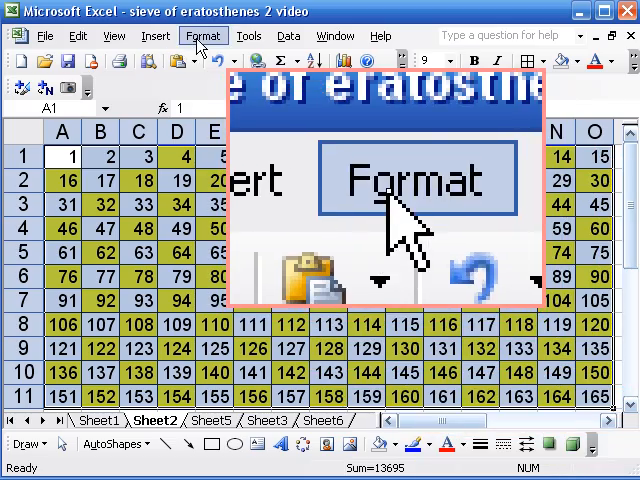
Add a second condition =AND(MOD(A1,3)=0,A1>3) with pink shading and apply it.
{"action": "left_click", "coordinate": [202, 36]}
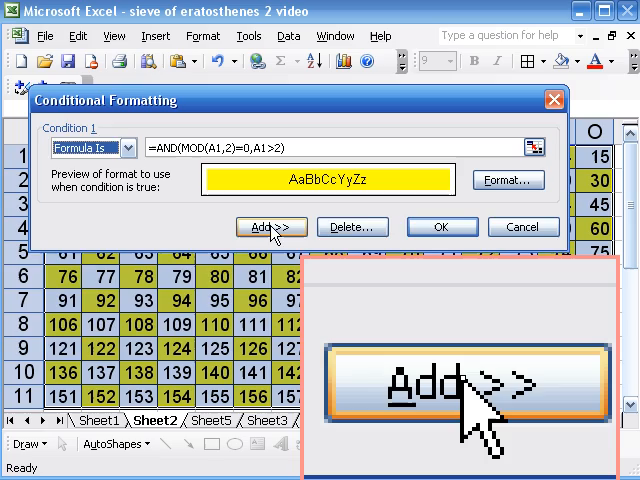
{"action": "left_click", "coordinate": [271, 227]}
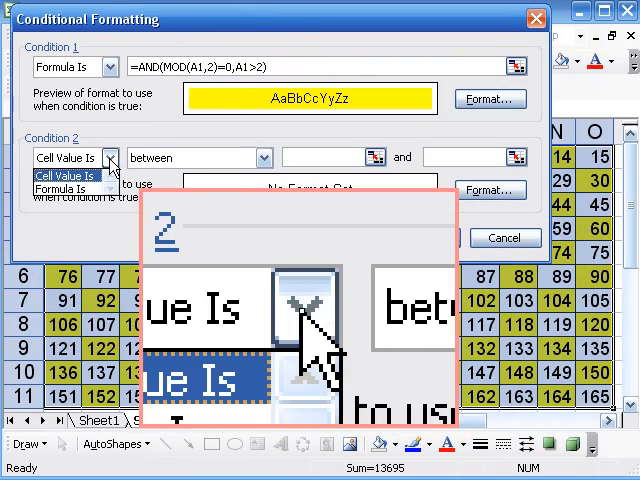
{"action": "left_click", "coordinate": [62, 186]}
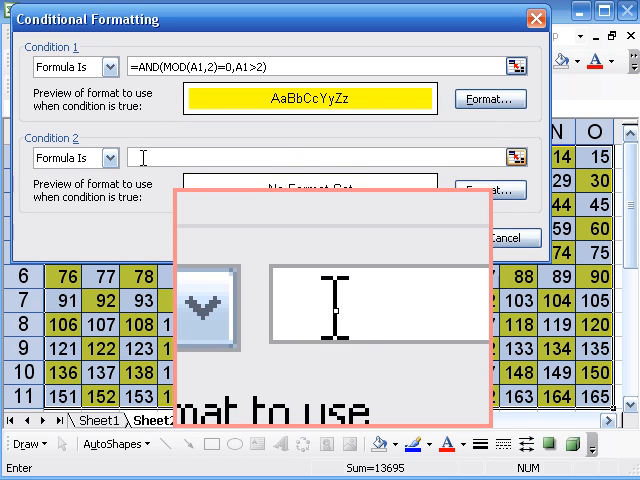
{"action": "type", "text": "=AND(MOD(A1,2)=0,A1>2)"}
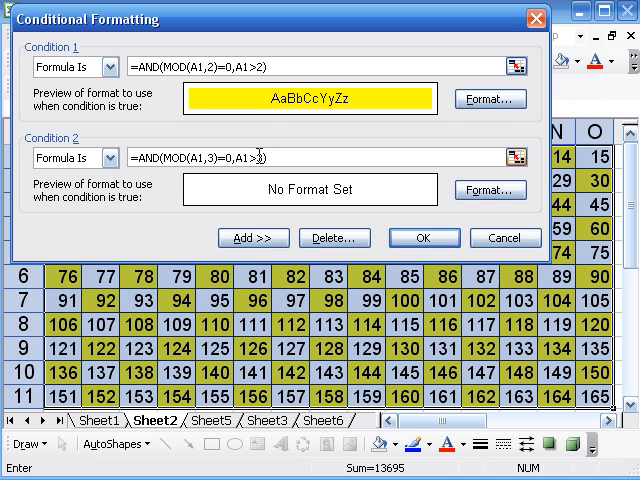
{"action": "left_click", "coordinate": [491, 190]}
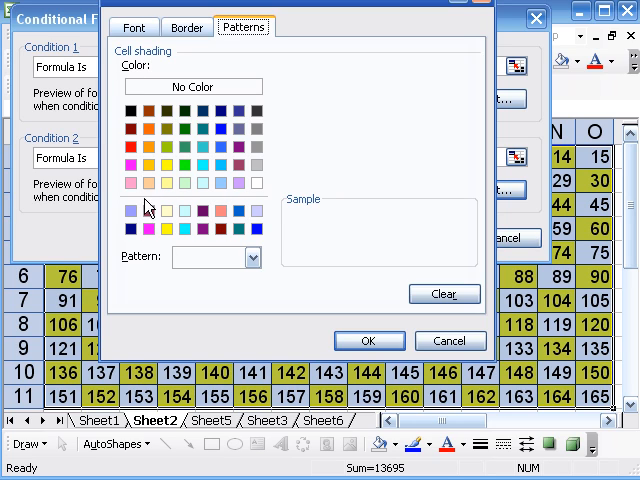
{"action": "left_click", "coordinate": [129, 184]}
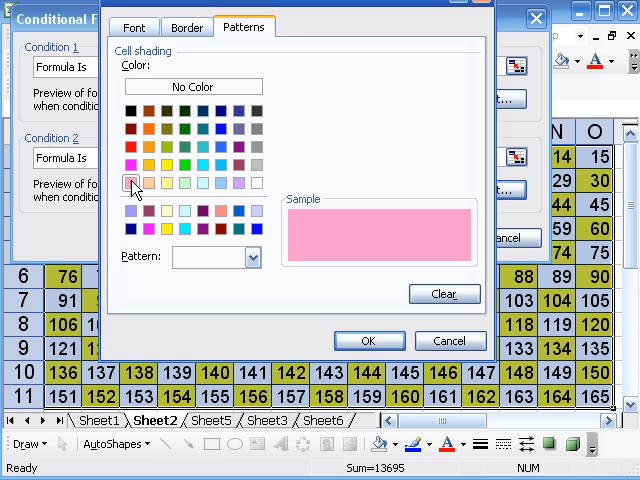
{"action": "mouse_move", "coordinate": [369, 341]}
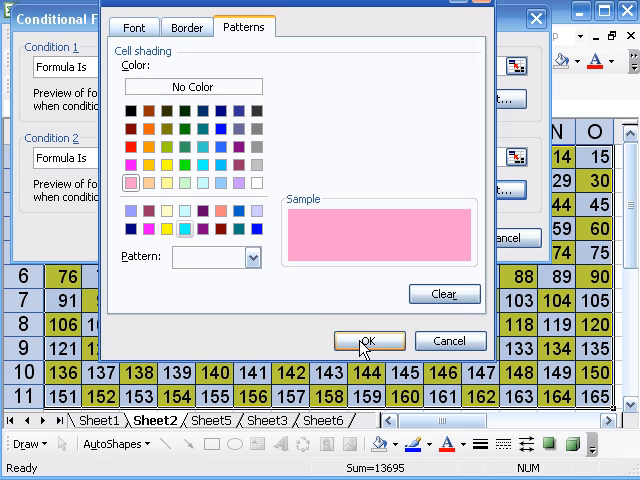
{"action": "left_click", "coordinate": [369, 340]}
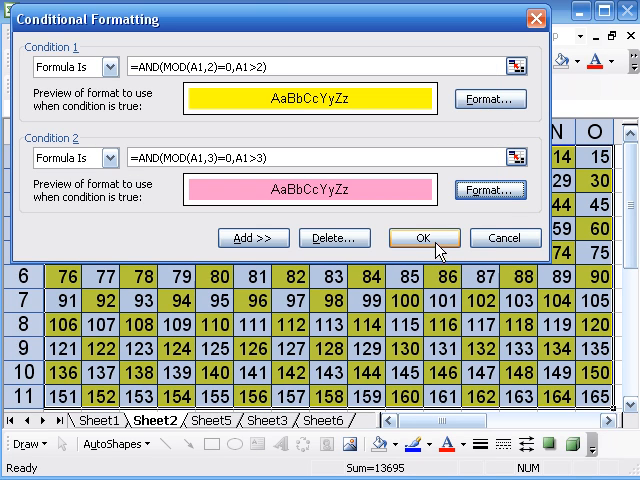
{"action": "left_click", "coordinate": [423, 238]}
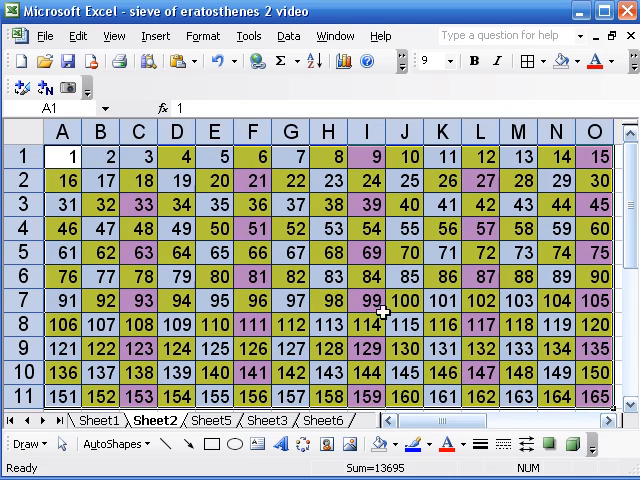
{"action": "mouse_move", "coordinate": [213, 205]}
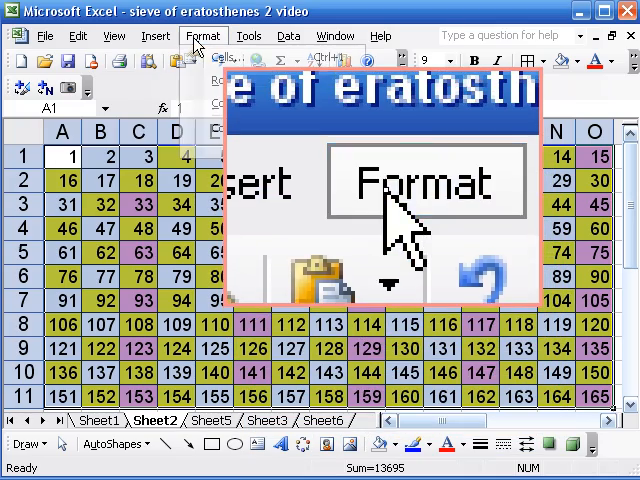
Add a third condition =AND(MOD(A1,5)=0,A1>5) to shade multiples of five blue.
{"action": "left_click", "coordinate": [201, 35]}
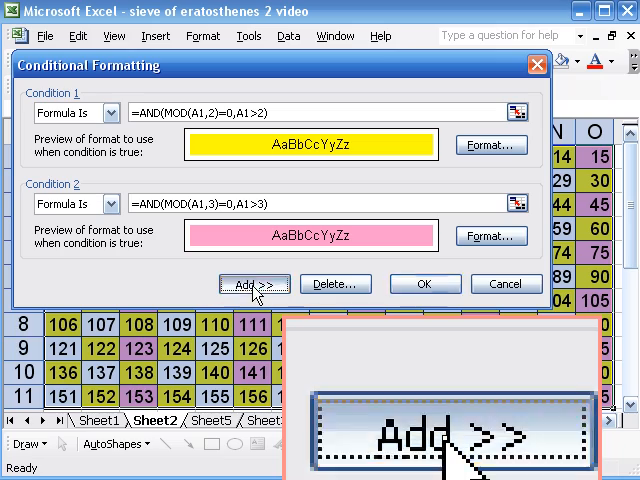
{"action": "left_click", "coordinate": [255, 284]}
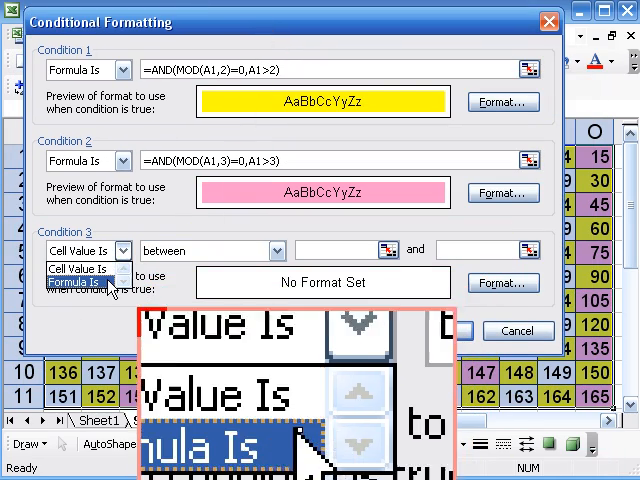
{"action": "left_click", "coordinate": [95, 283]}
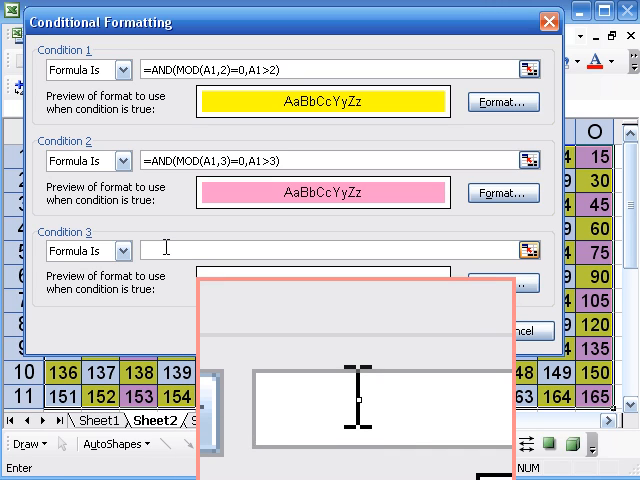
{"action": "type", "text": "=AND(MOD(A1,5)=0,A1>2)"}
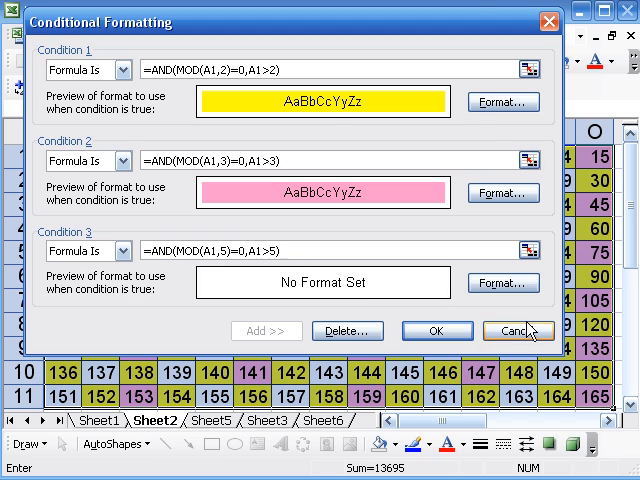
{"action": "left_click", "coordinate": [501, 277]}
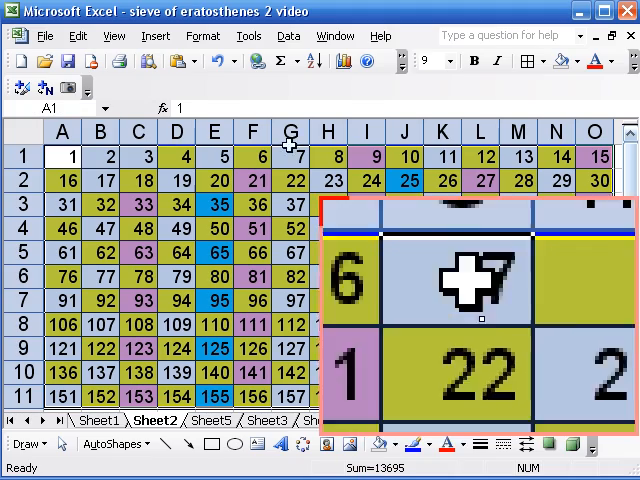
Reopen the Conditional Formatting rules showing the yellow, pink and blue conditions.
{"action": "left_click", "coordinate": [203, 36]}
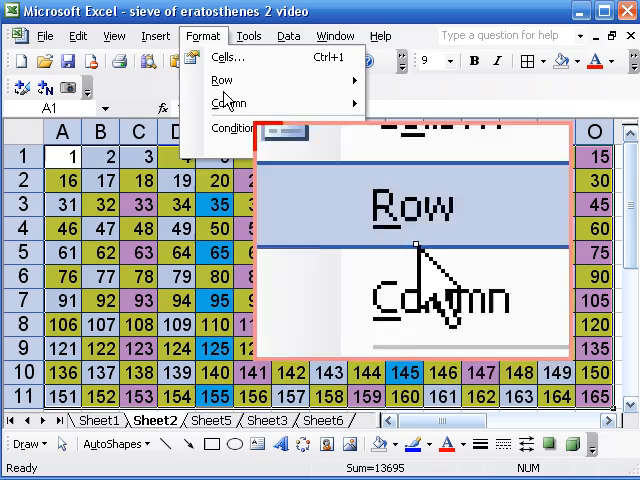
{"action": "left_click", "coordinate": [231, 128]}
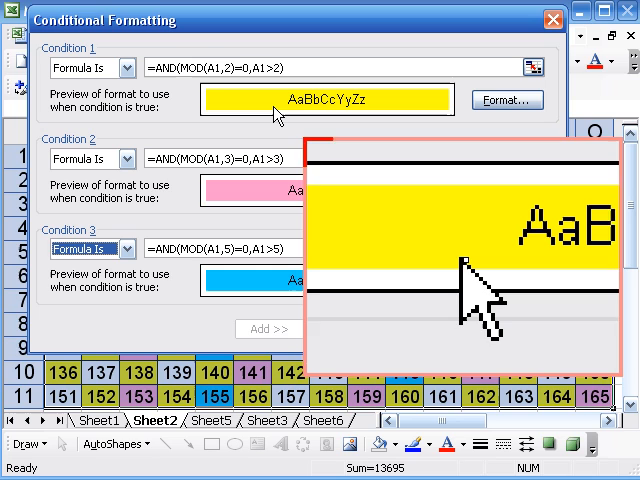
{"action": "mouse_move", "coordinate": [450, 270]}
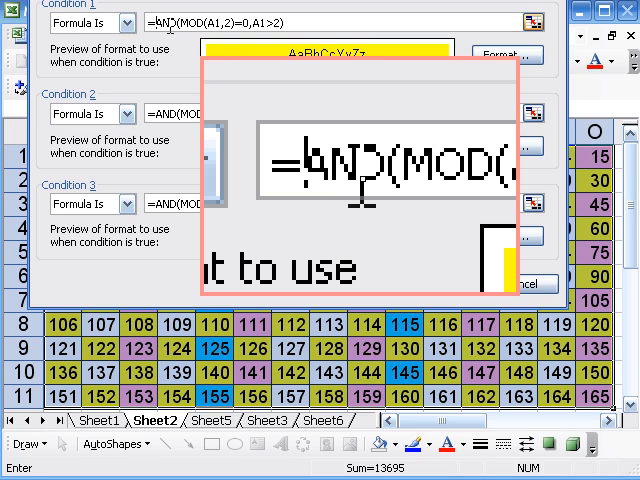
Rewrite Condition 1 as =OR(AND(MOD(A1,2)=0,A1>2),AND(MOD(A1,7)=0,A1>7)), fix errors, and apply.
{"action": "type", "text": "OR("}
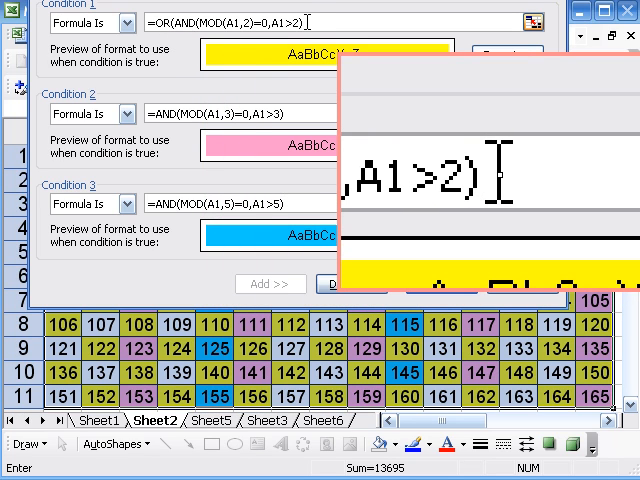
{"action": "type", "text": ",=AND(MOD(A1,7)=0,A1>7"}
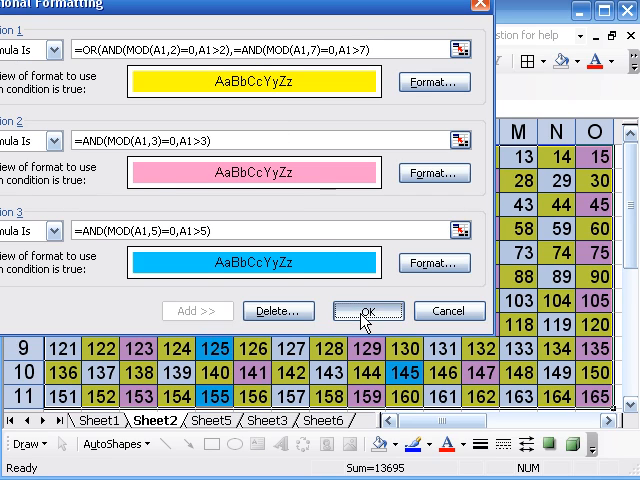
{"action": "left_click", "coordinate": [368, 310]}
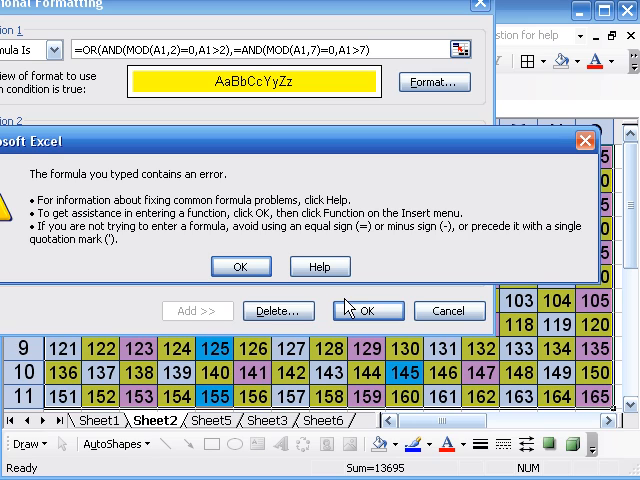
{"action": "left_click", "coordinate": [240, 266]}
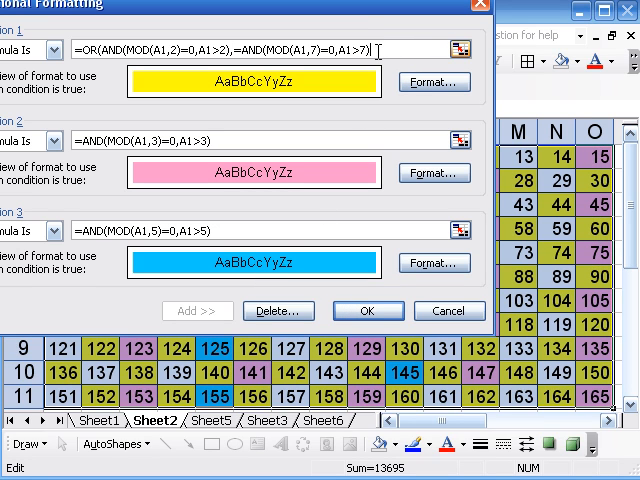
{"action": "left_click", "coordinate": [368, 311]}
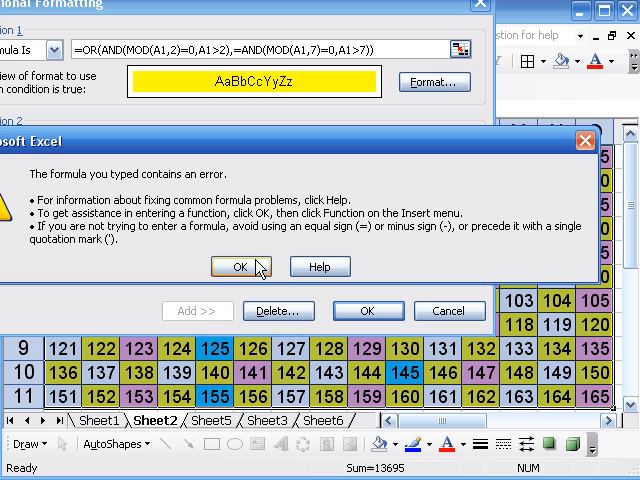
{"action": "left_click", "coordinate": [232, 267]}
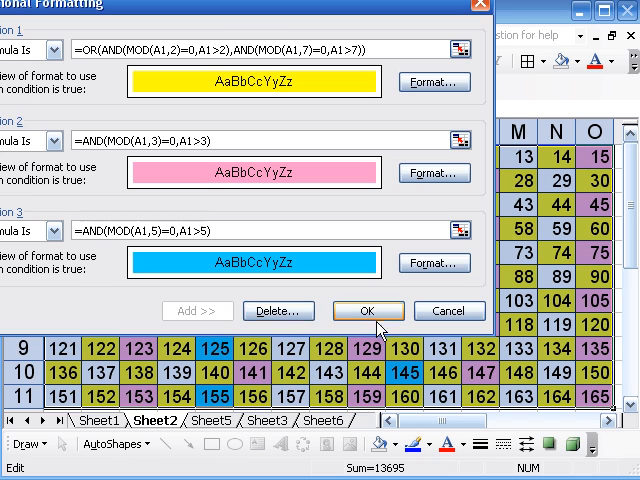
{"action": "left_click", "coordinate": [368, 311]}
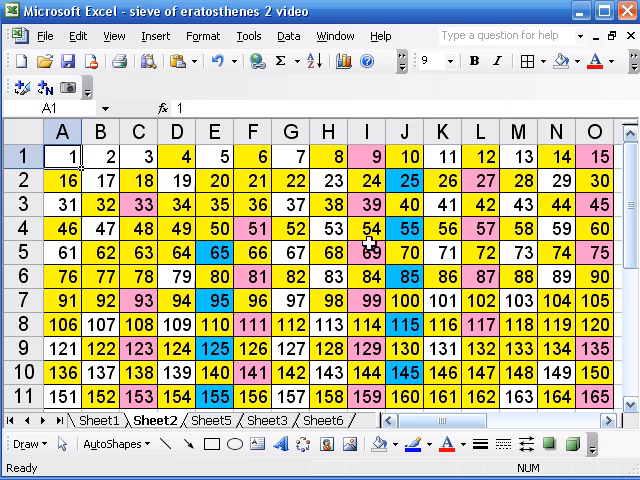
{"action": "mouse_move", "coordinate": [277, 210]}
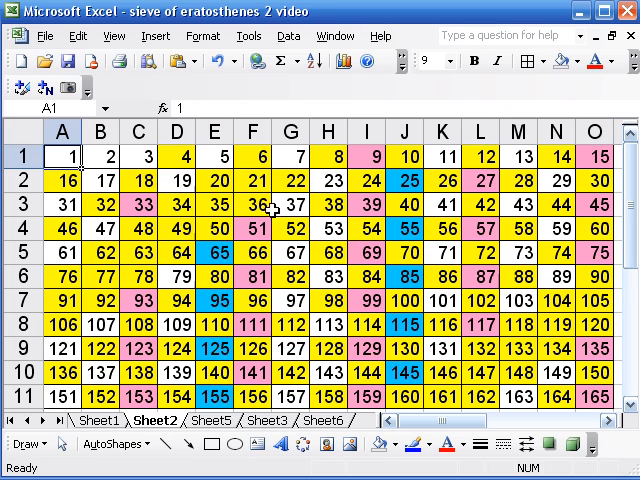
{"action": "mouse_move", "coordinate": [252, 210]}
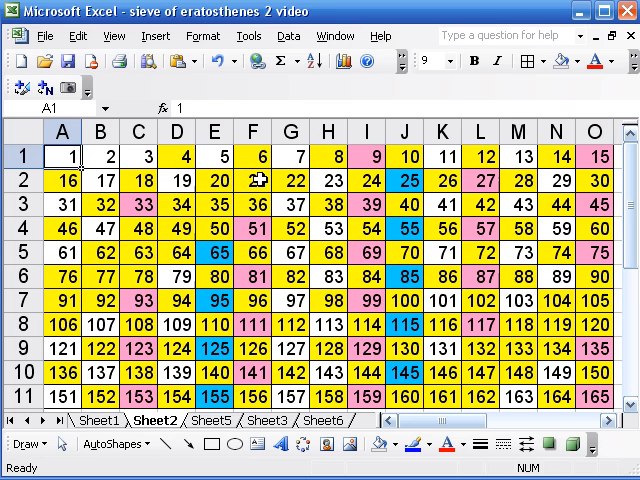
{"action": "mouse_move", "coordinate": [164, 235]}
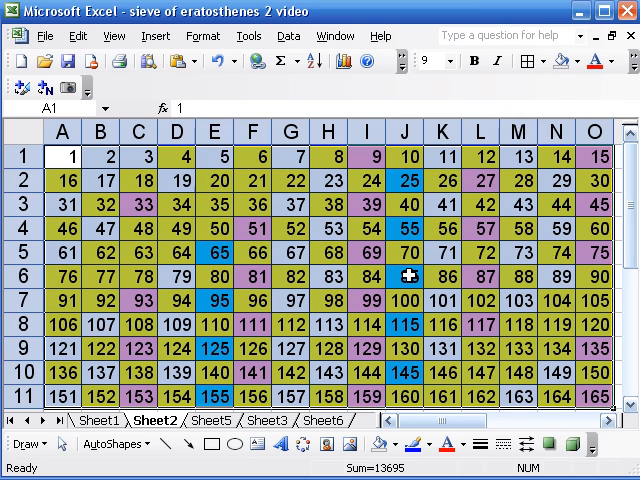
{"action": "mouse_move", "coordinate": [262, 258]}
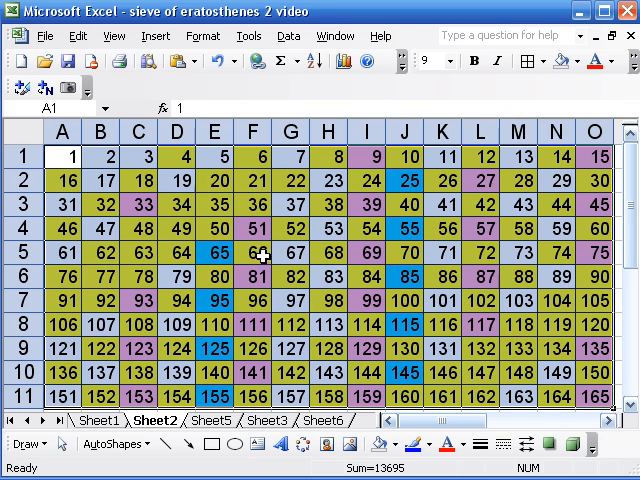
{"action": "mouse_move", "coordinate": [200, 36]}
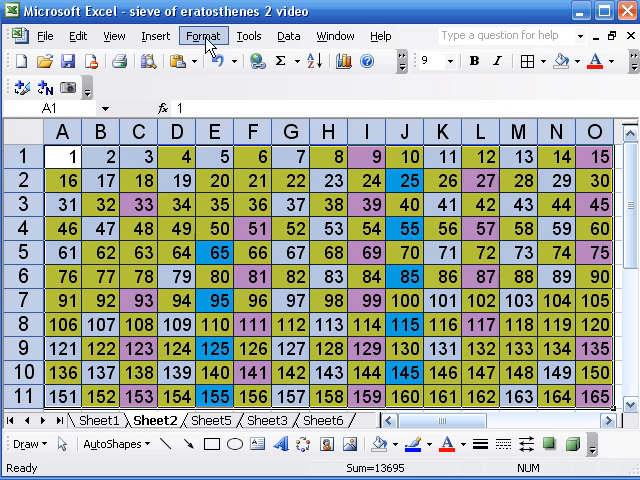
Reopen the Conditional Formatting rules to edit Condition 2.
{"action": "left_click", "coordinate": [204, 35]}
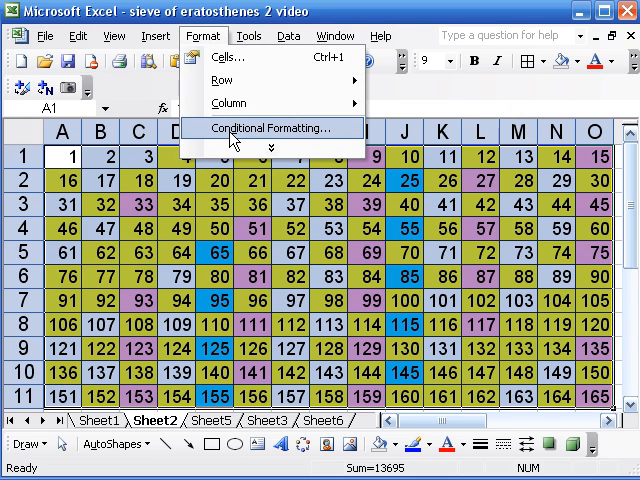
{"action": "left_click", "coordinate": [268, 128]}
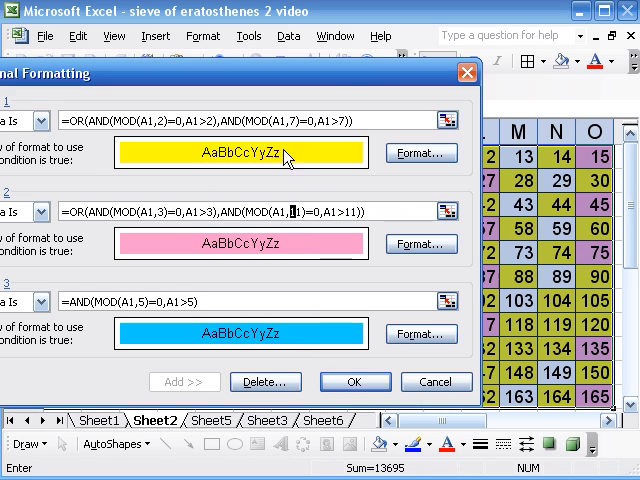
Apply the updated pink rule so multiples of eleven like 121 and 143 turn pink.
{"action": "left_click", "coordinate": [355, 381]}
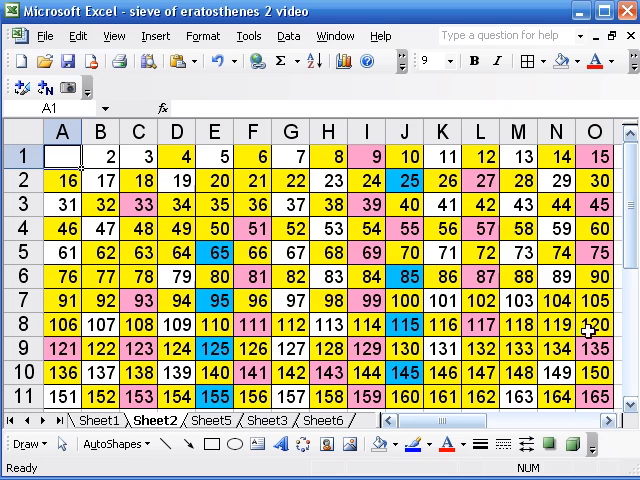
{"action": "mouse_move", "coordinate": [228, 348]}
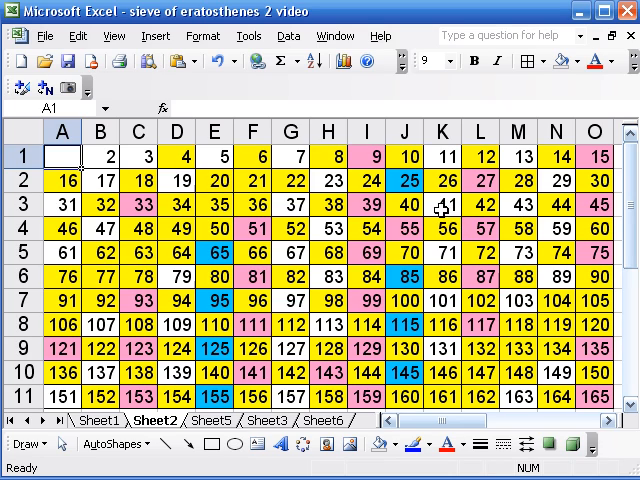
{"action": "mouse_move", "coordinate": [517, 207]}
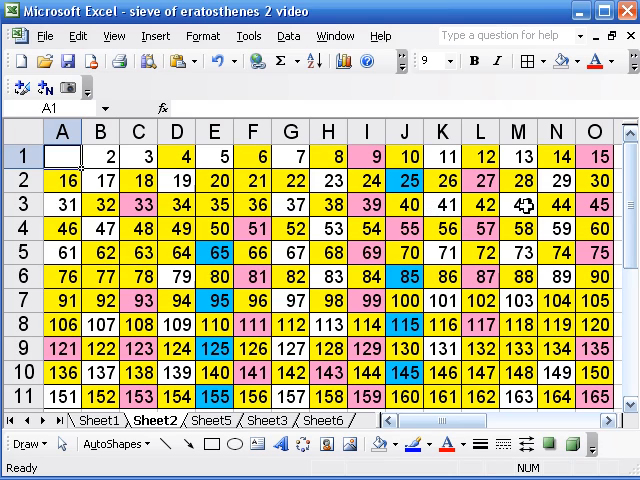
{"action": "mouse_move", "coordinate": [423, 205]}
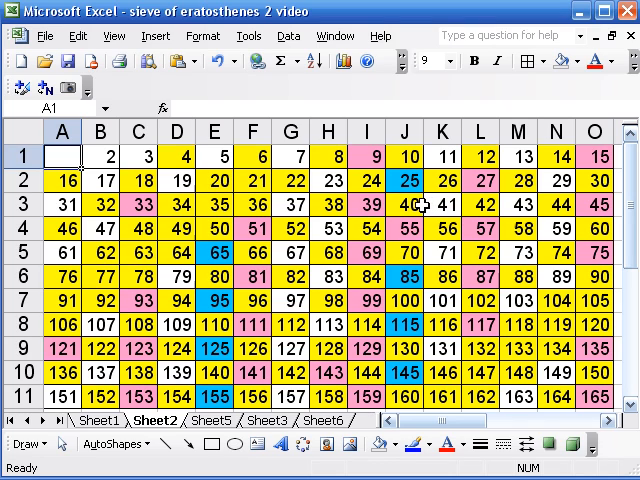